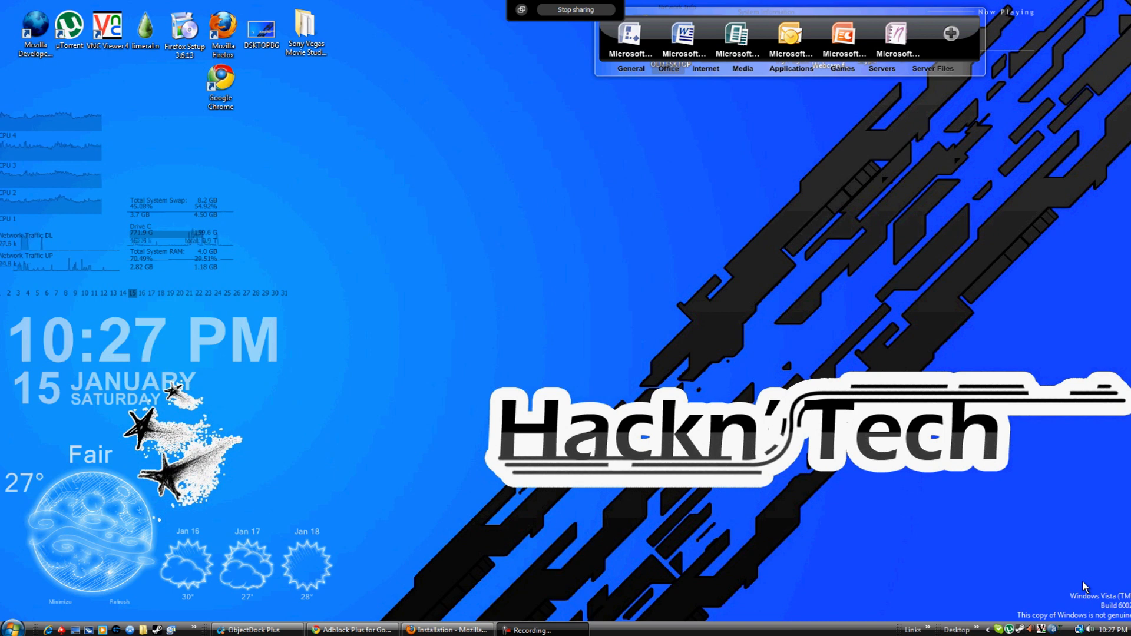
Step: In Firefox, request the 'Install Adblock Plus 1.3.3' latest release from the installation page
left_click(221, 81)
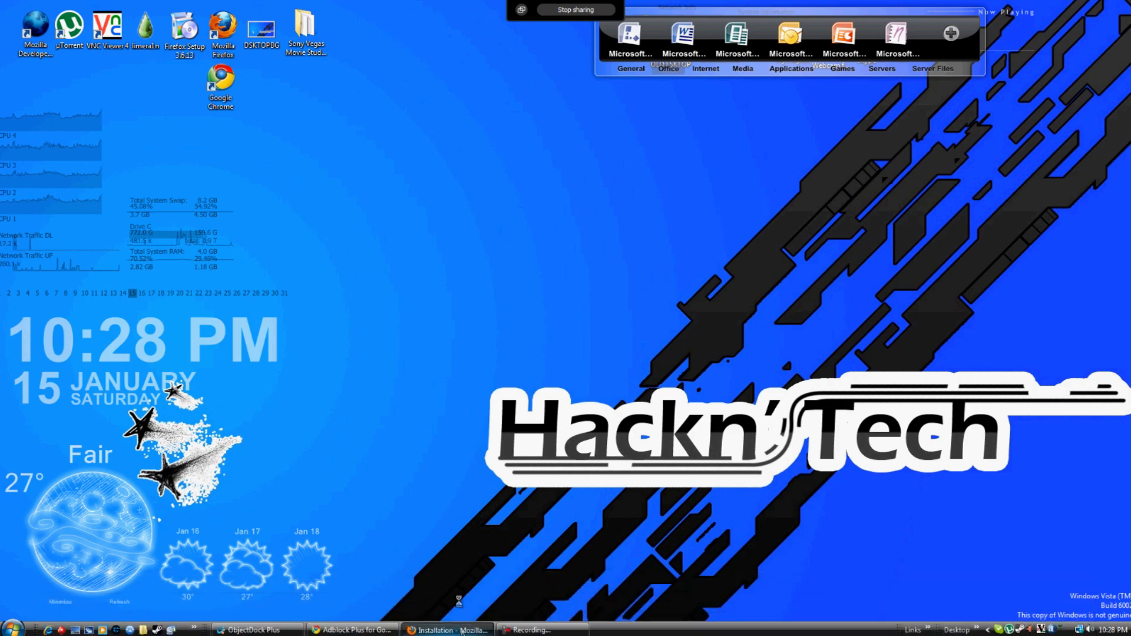
left_click(447, 630)
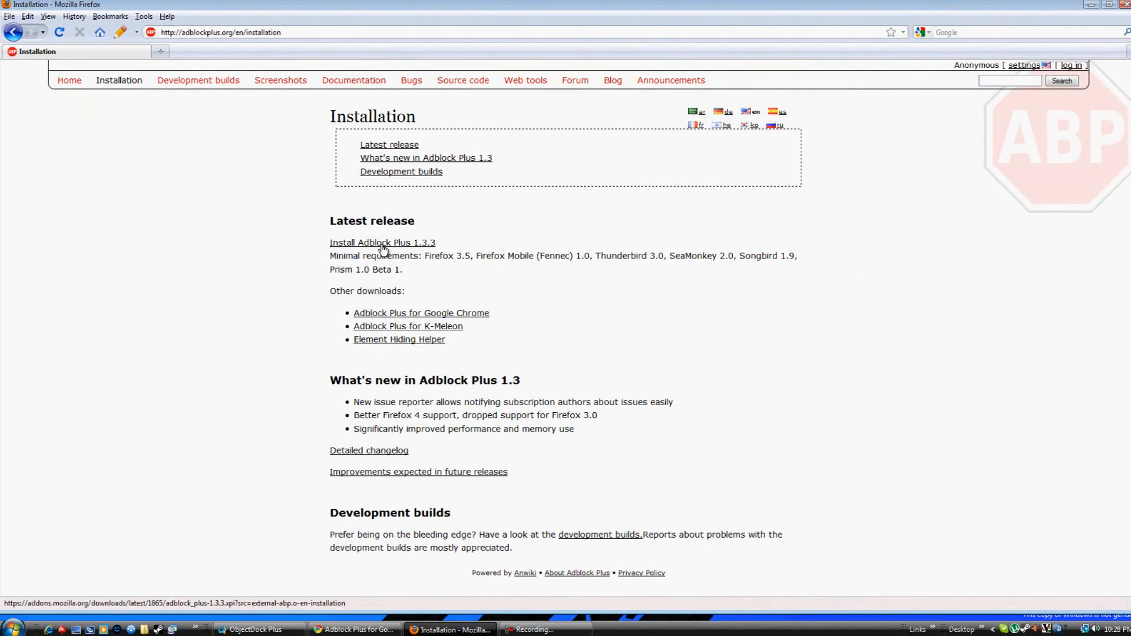
left_click(382, 242)
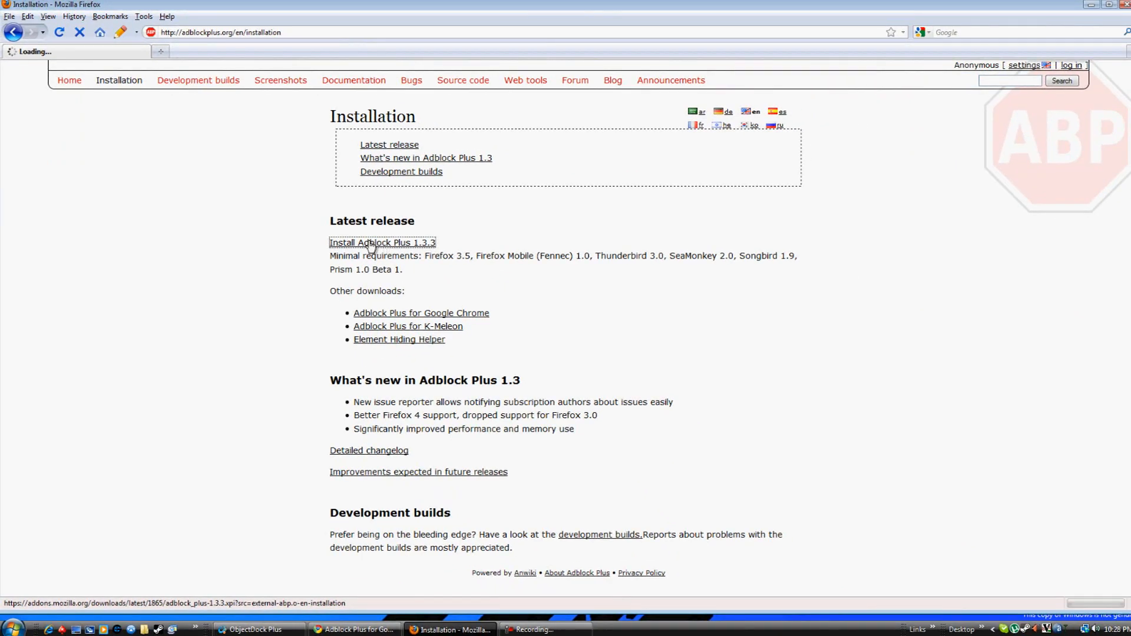
left_click(382, 242)
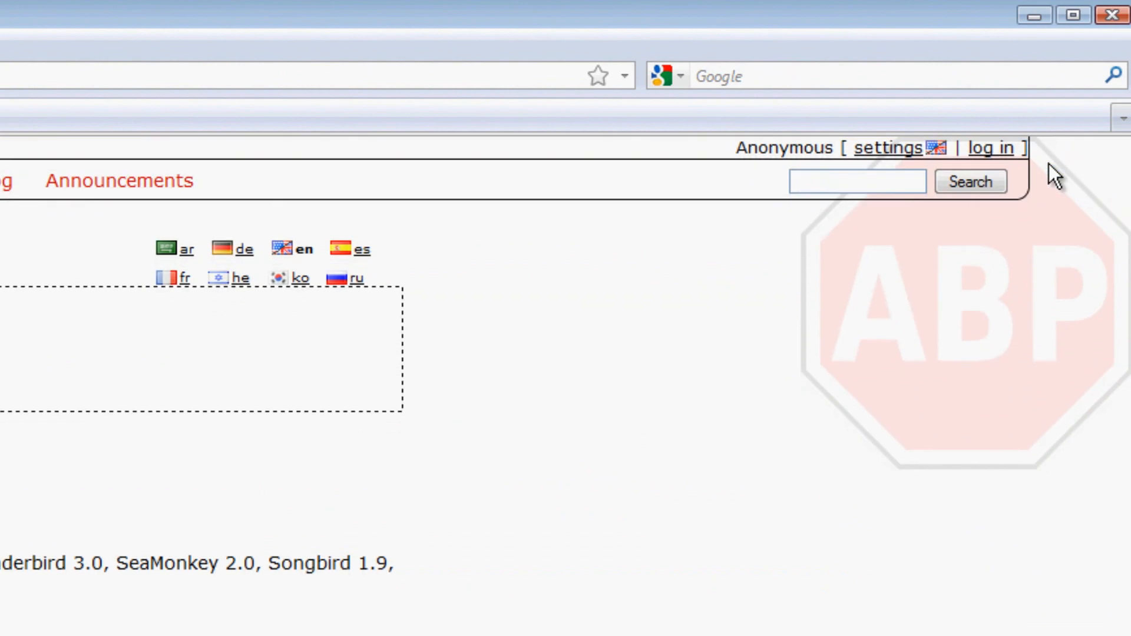
Step: Approve the Adblock Plus 1.3.3 add-on install and restart Firefox to finish it
left_click(122, 135)
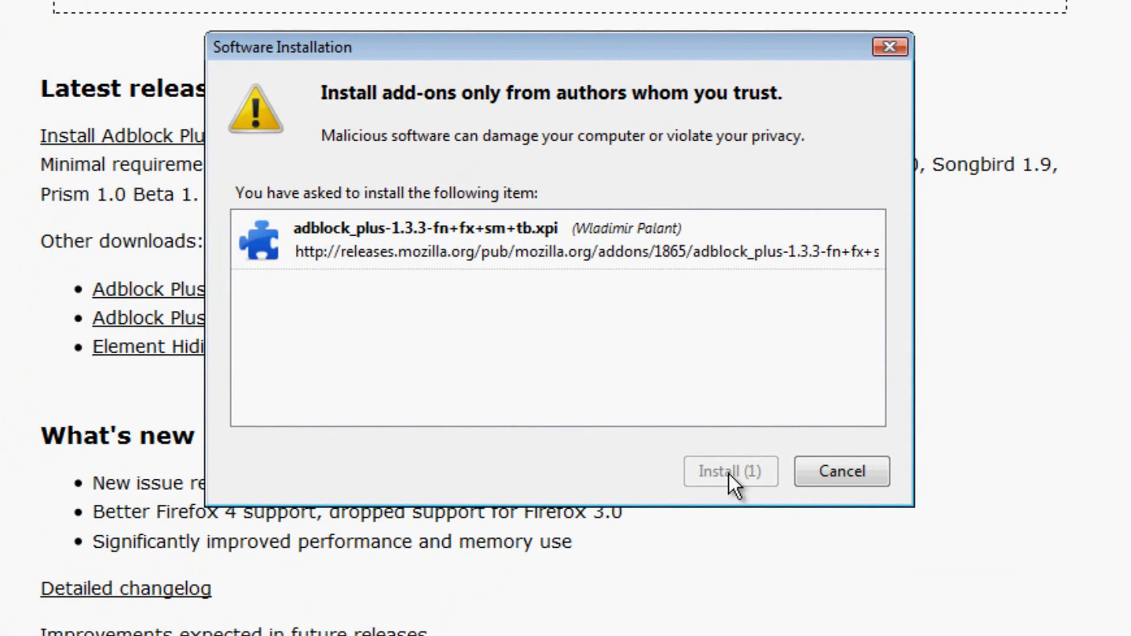
left_click(730, 472)
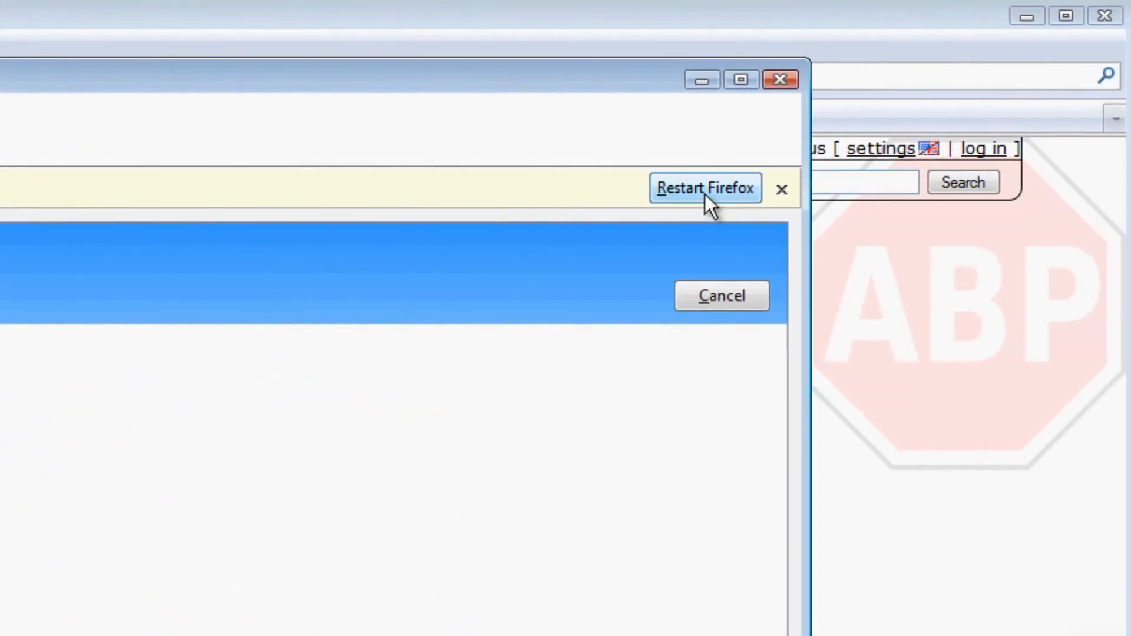
left_click(704, 187)
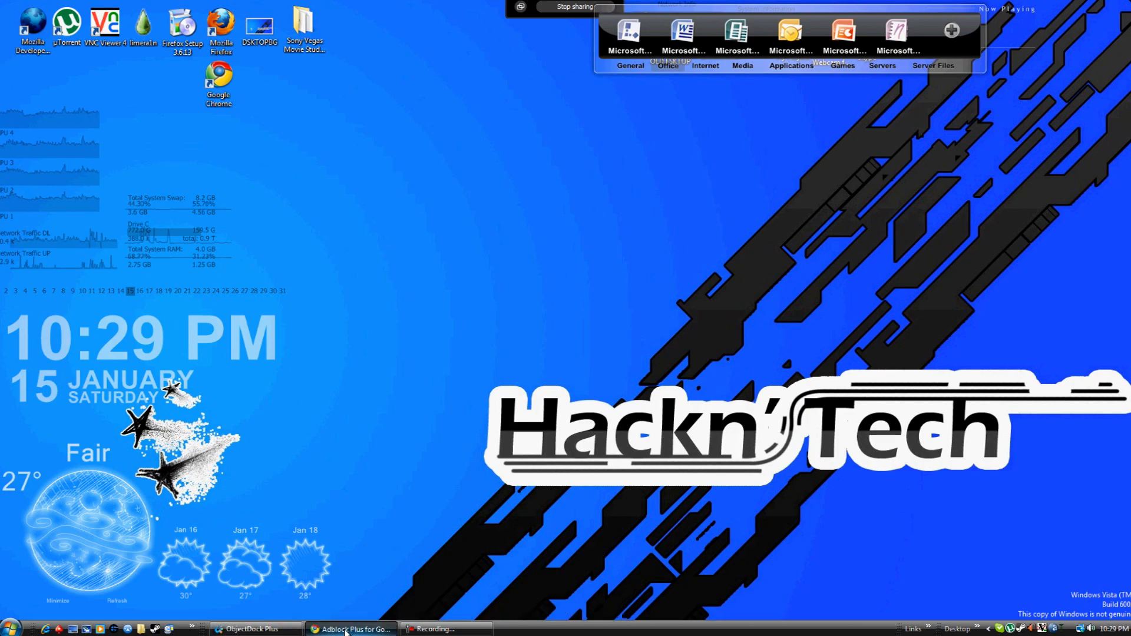
left_click(351, 629)
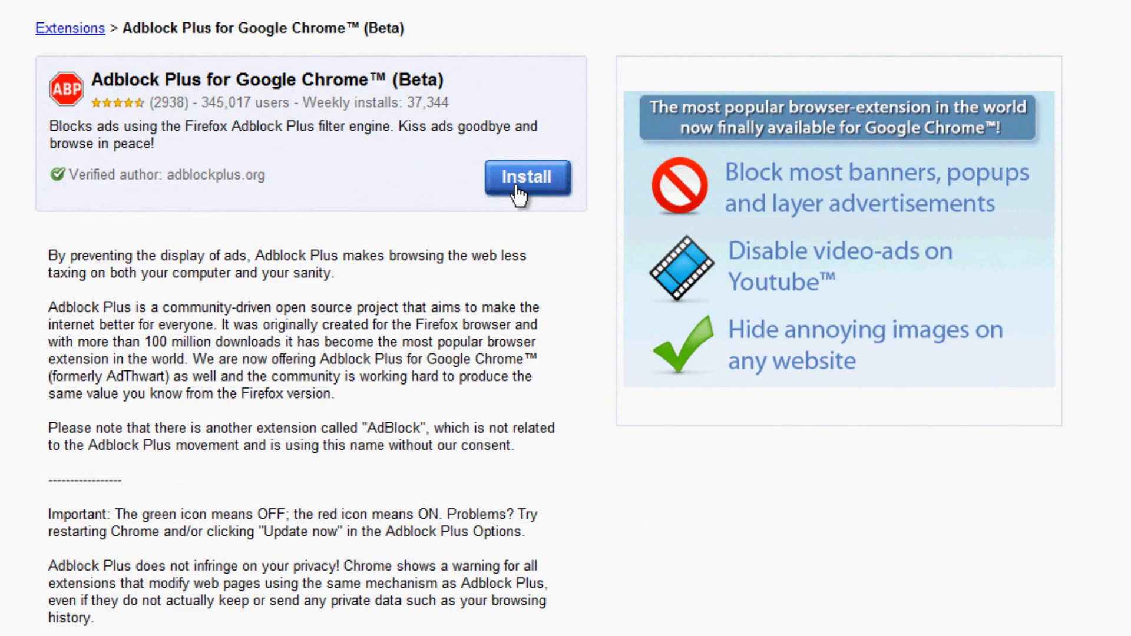
Step: Install the Adblock Plus for Google Chrome (Beta) extension and confirm the installation dialog
left_click(526, 177)
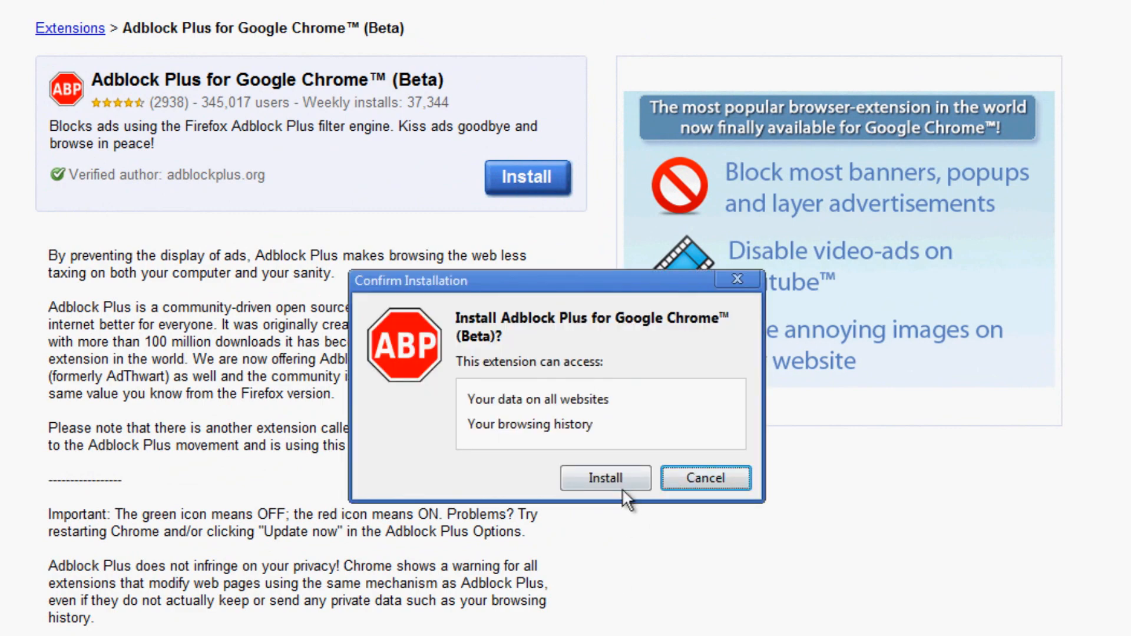
left_click(605, 478)
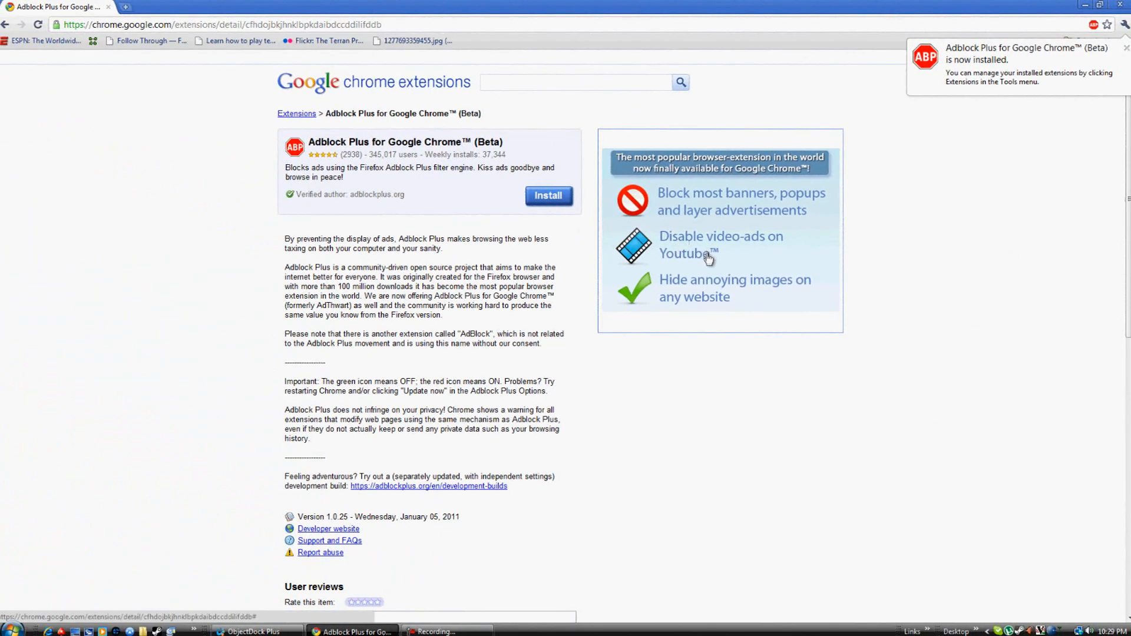
mouse_move(228, 282)
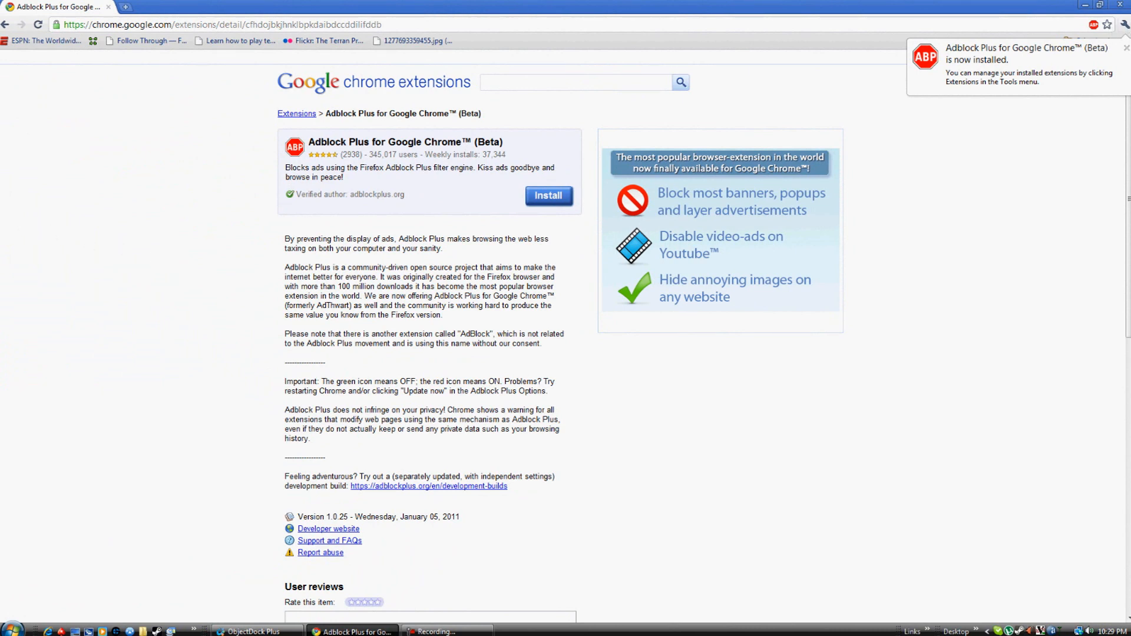
mouse_move(666, 22)
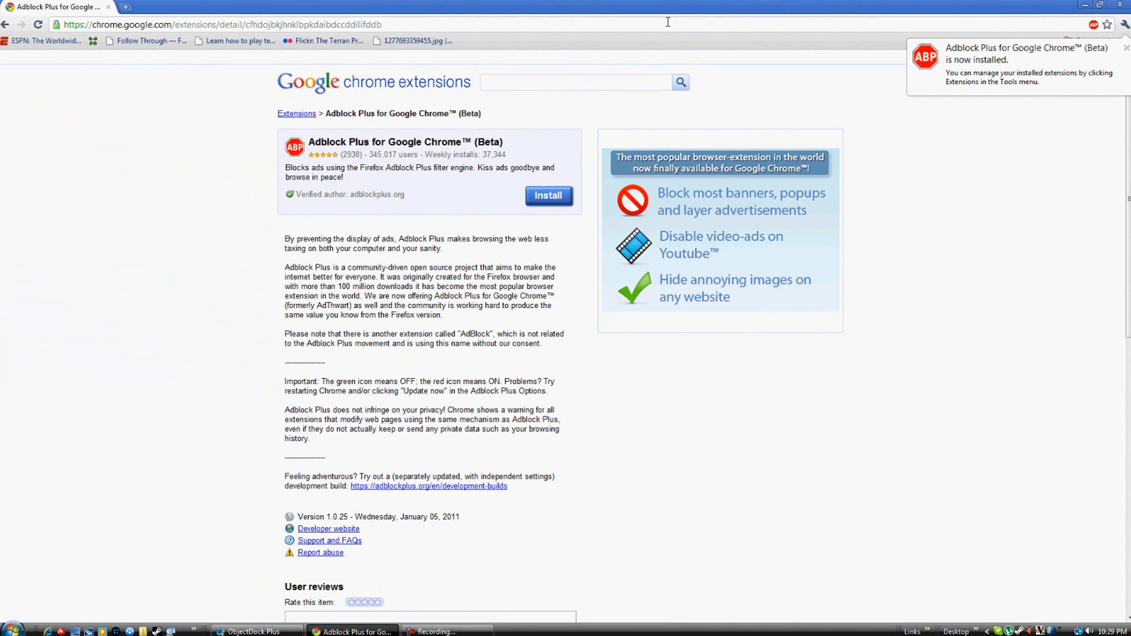
mouse_move(787, 16)
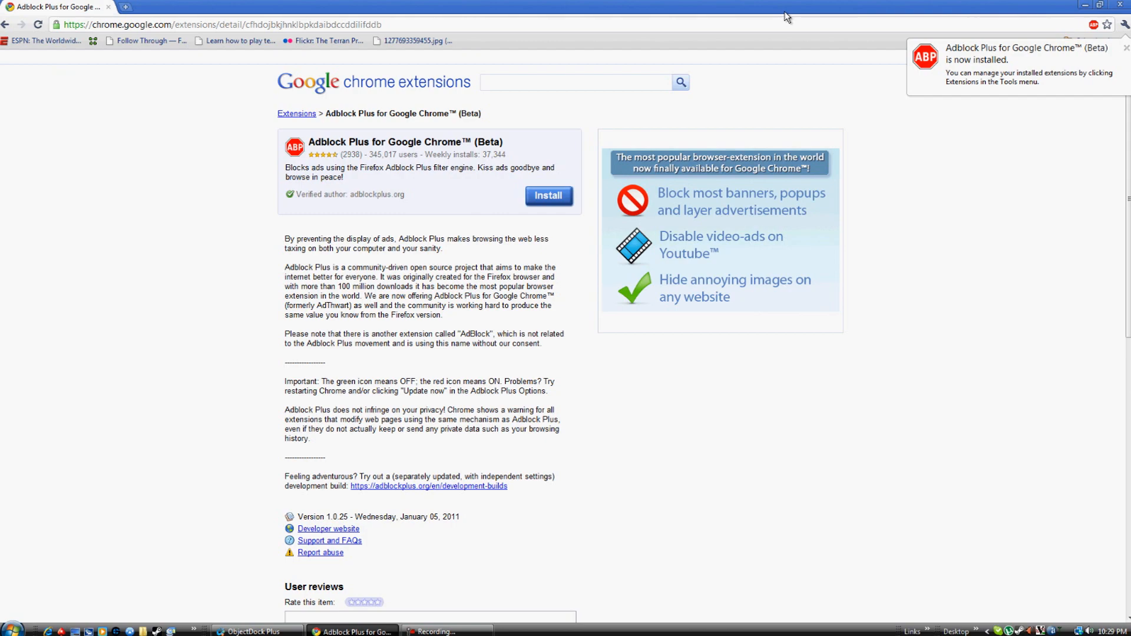